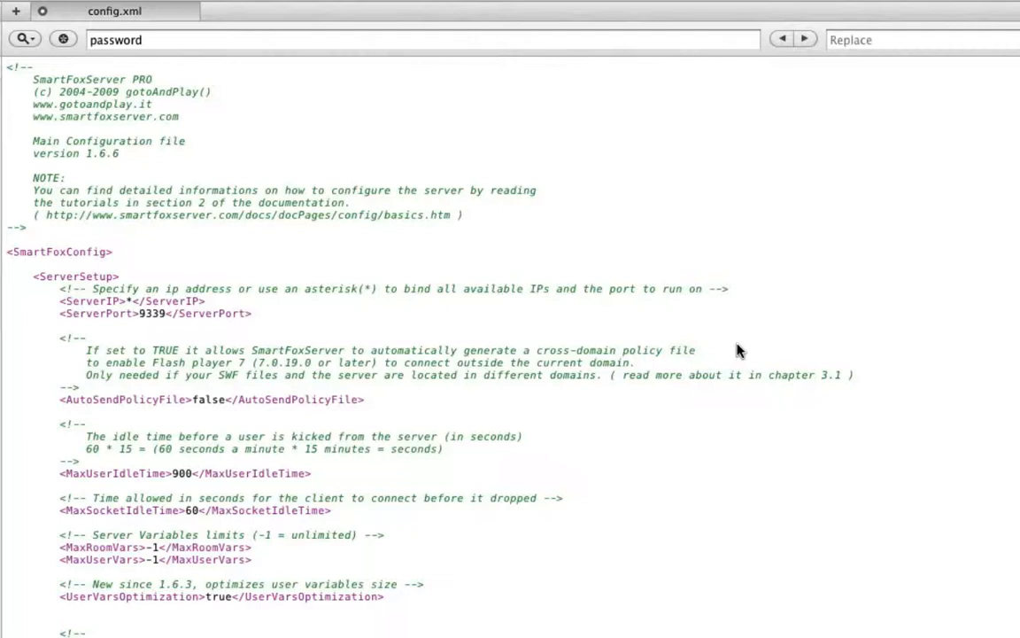
mouse_move(317, 272)
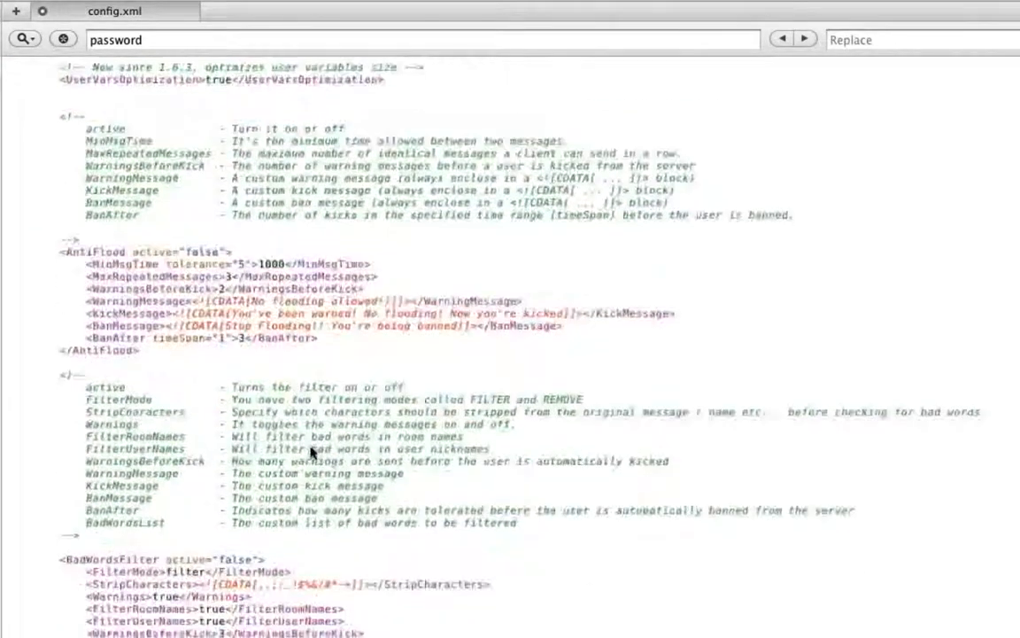
Add uCountUpdate="false" after emptyNames="false" in the tCS Zone tag.
scroll(down, 3)
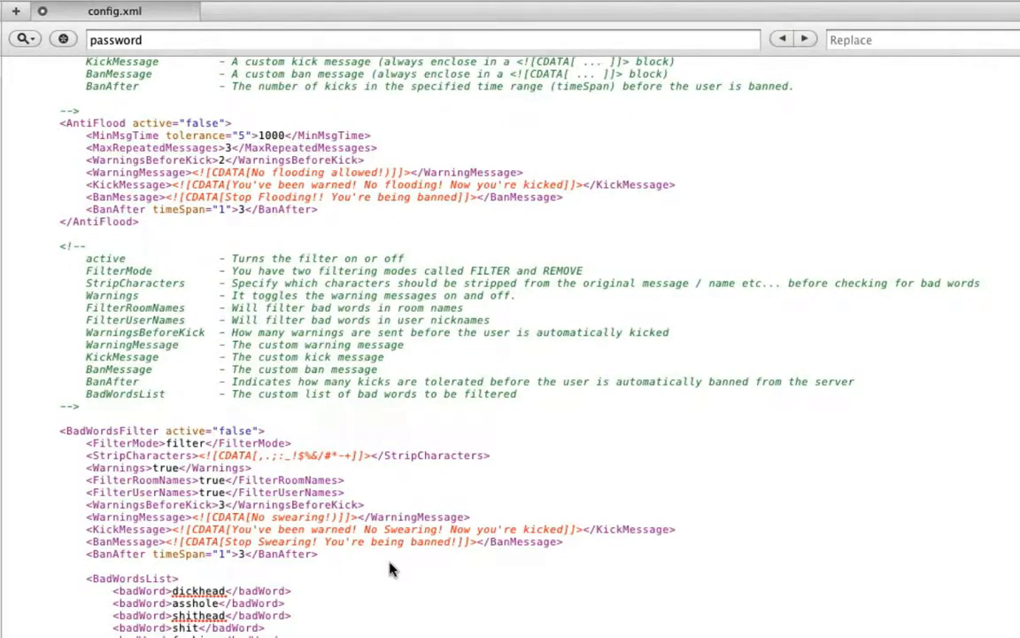
scroll(down, 3)
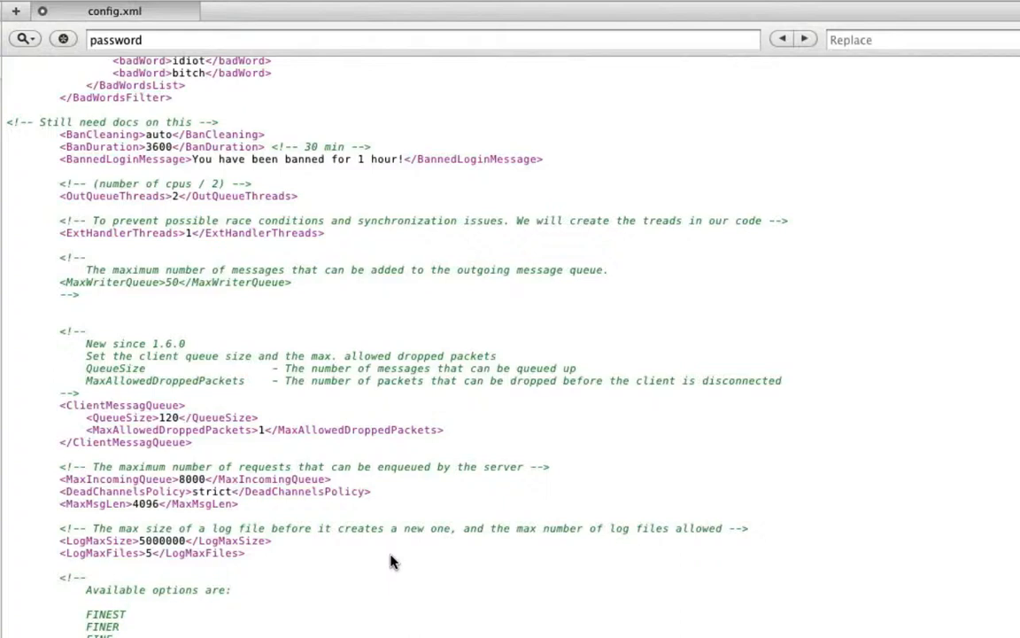
scroll(down, 3)
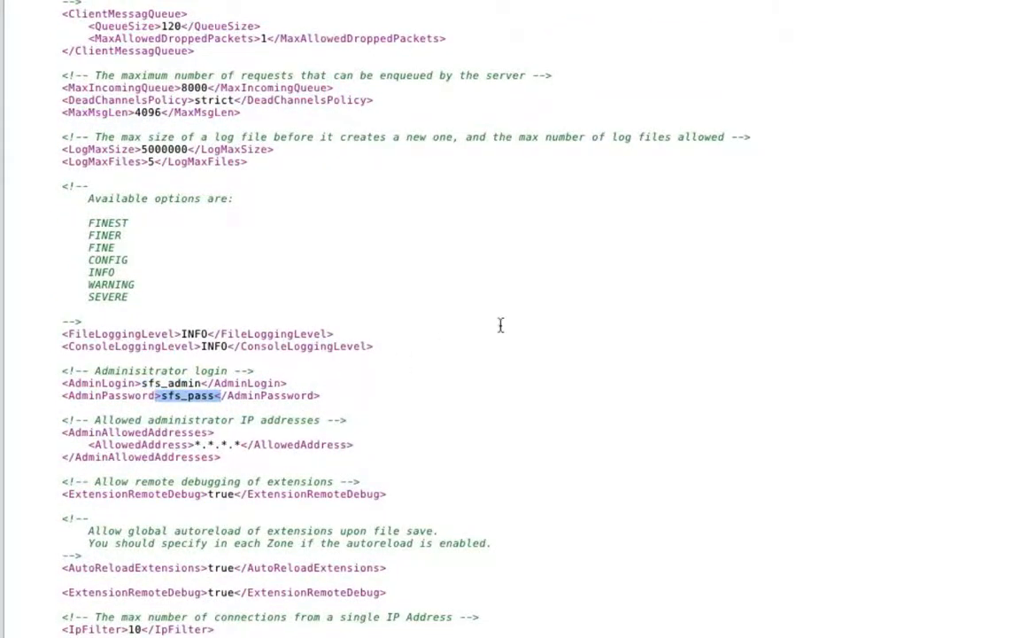
scroll(down, 3)
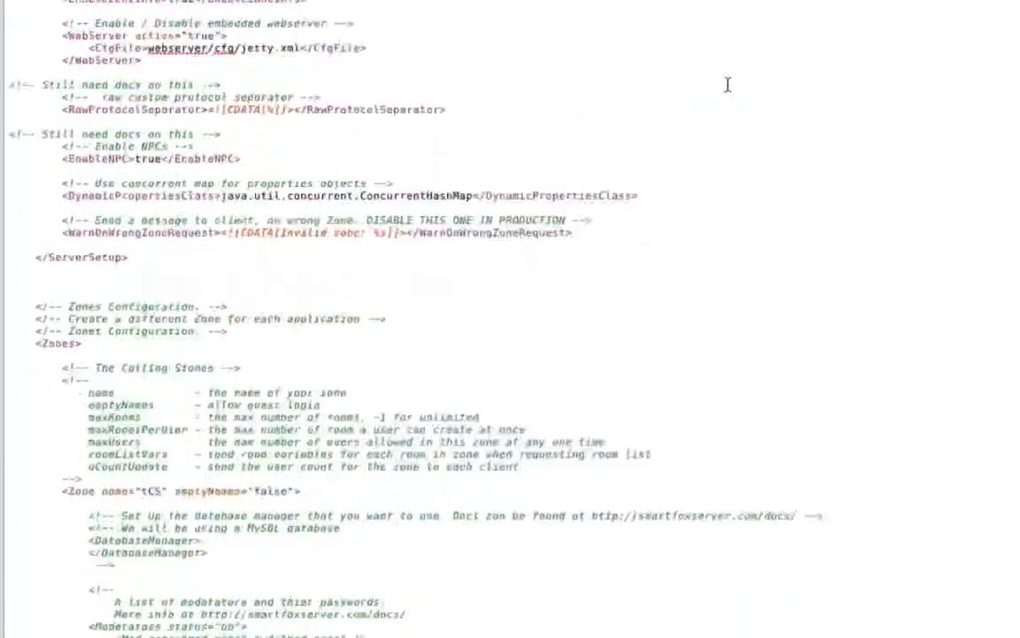
scroll(down, 3)
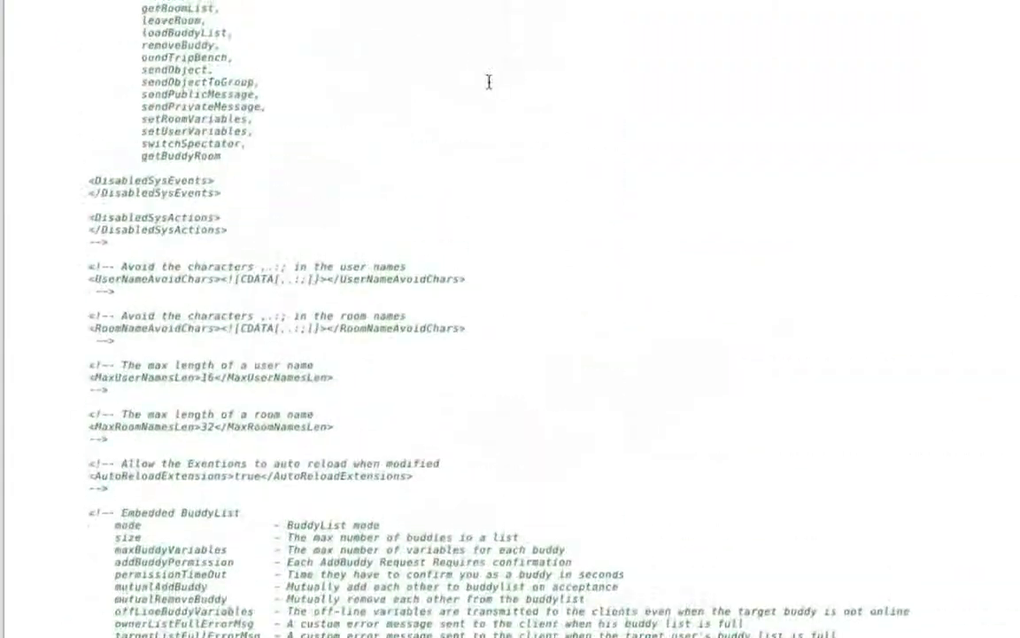
scroll(down, 3)
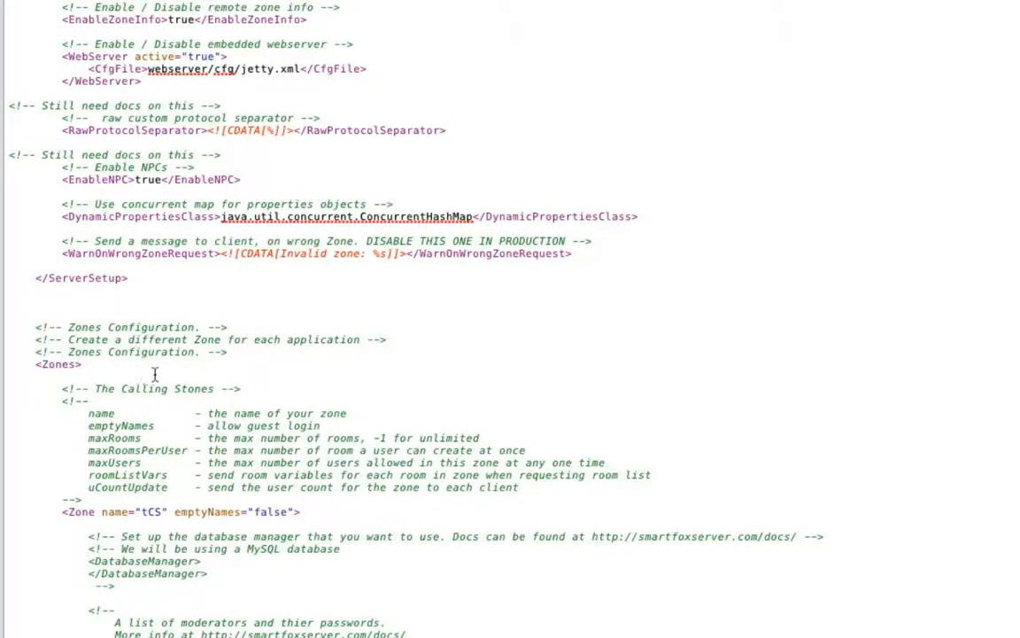
mouse_move(190, 299)
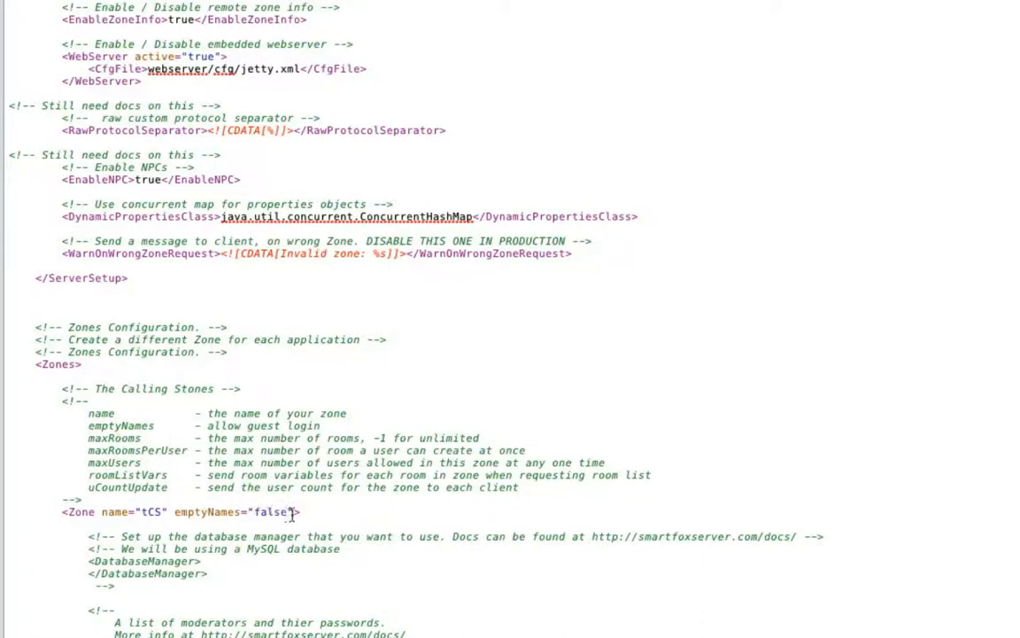
mouse_move(521, 536)
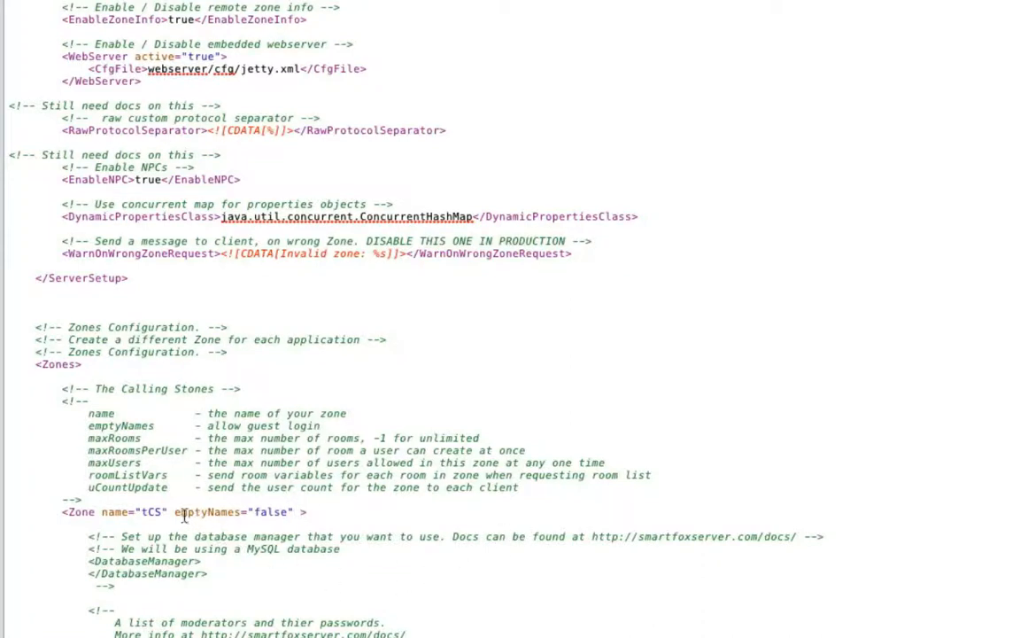
double_click(126, 487)
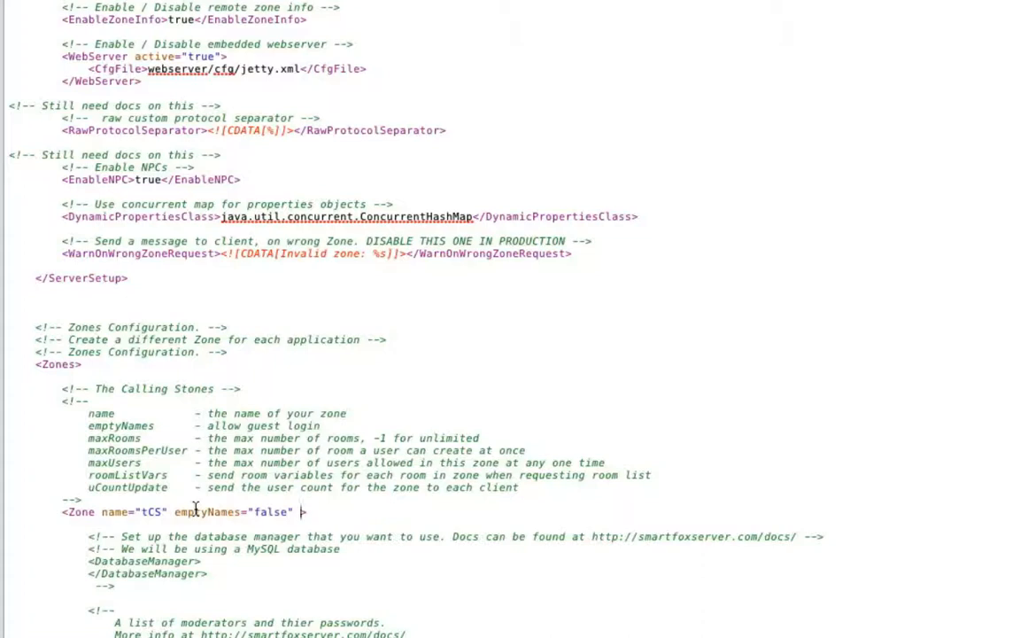
text(uCountUpdate=")
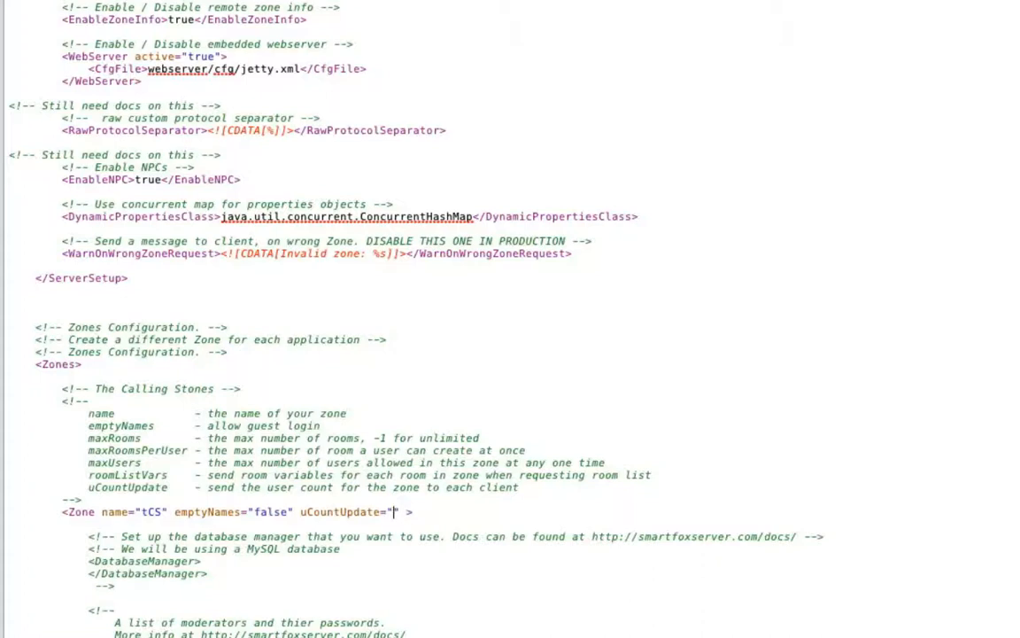
text(false)
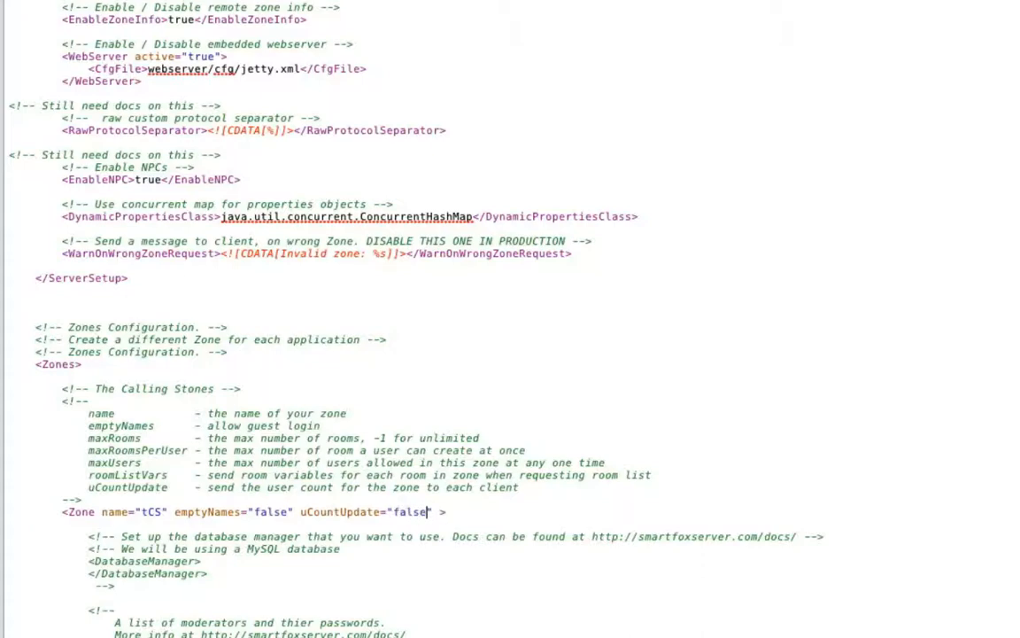
scroll(down, 3)
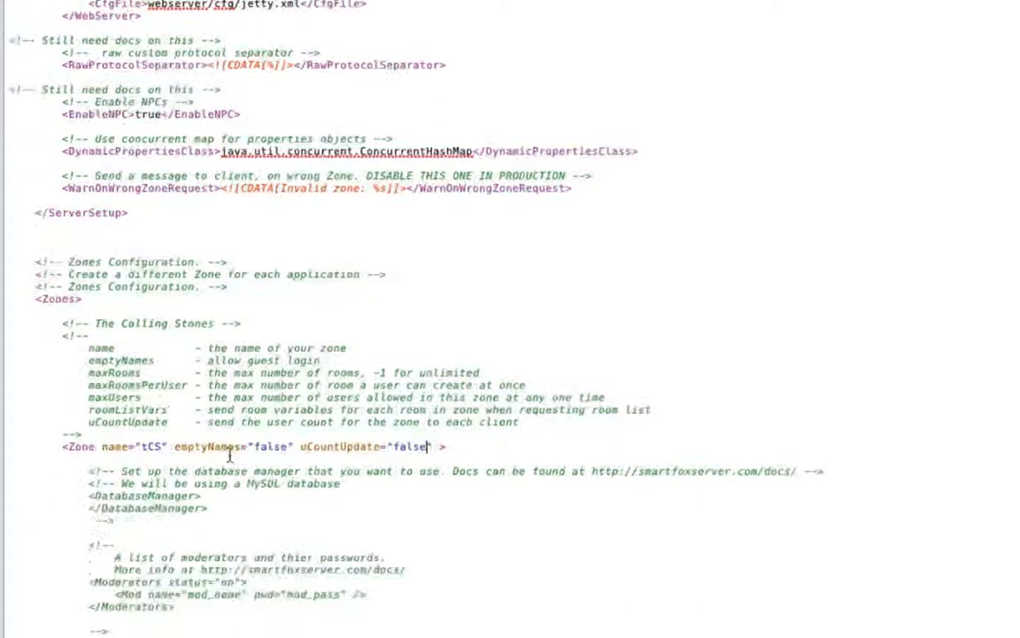
Delete the Moderators block with its placeholder name and password from the tCS zone.
scroll(down, 3)
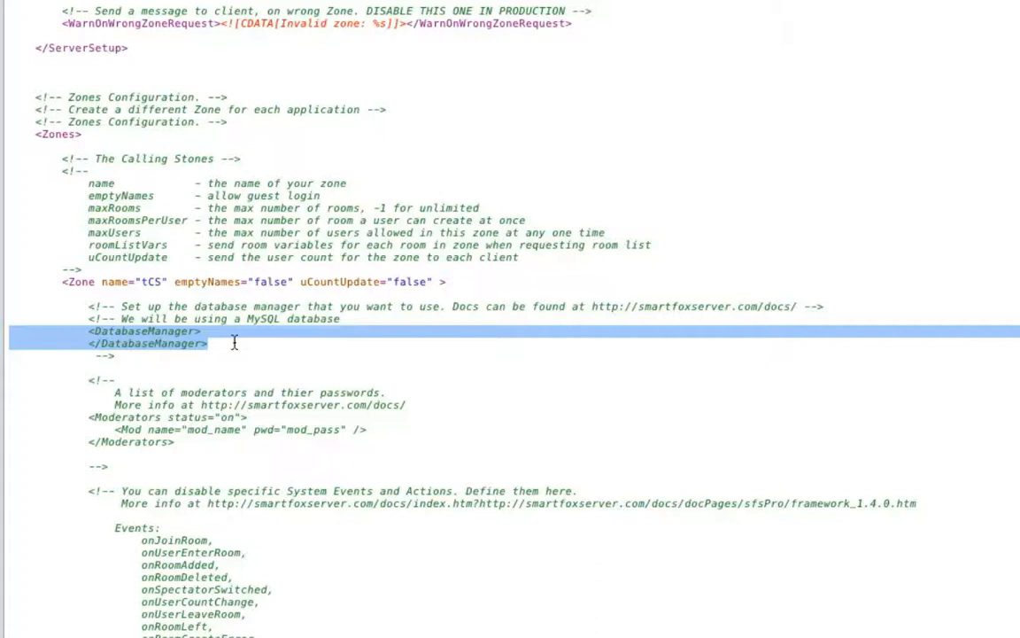
mouse_move(254, 441)
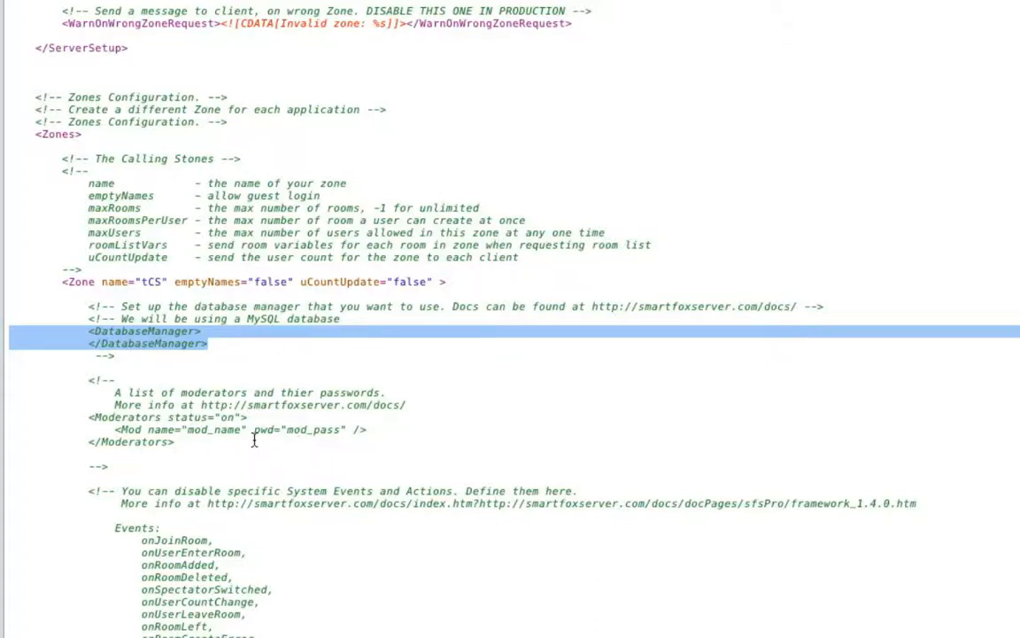
click(235, 430)
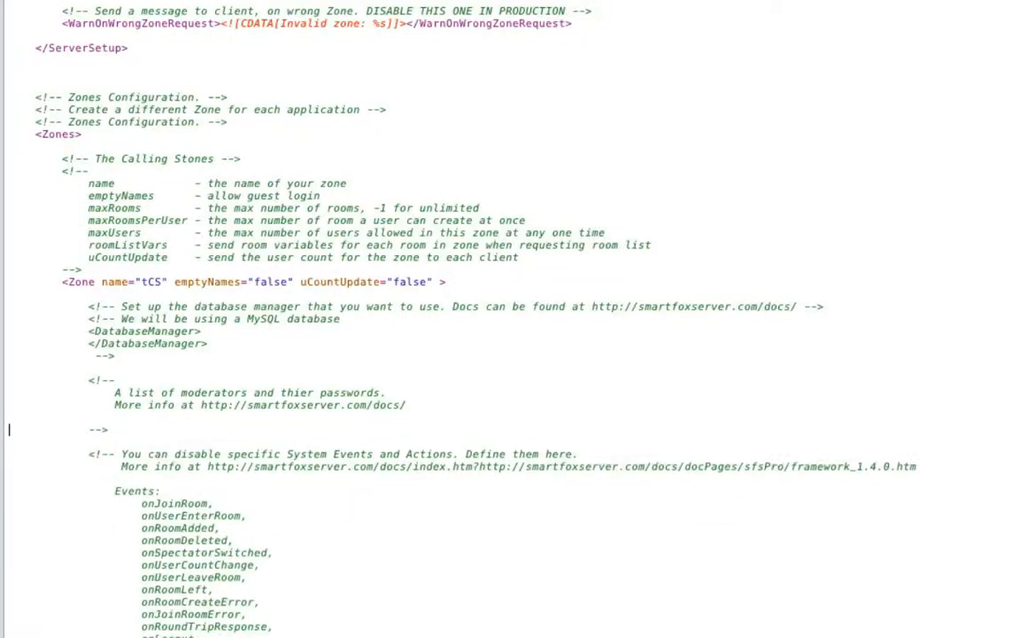
Move the closing comment marker above AutoReloadExtensions so the true setting takes effect.
scroll(down, 3)
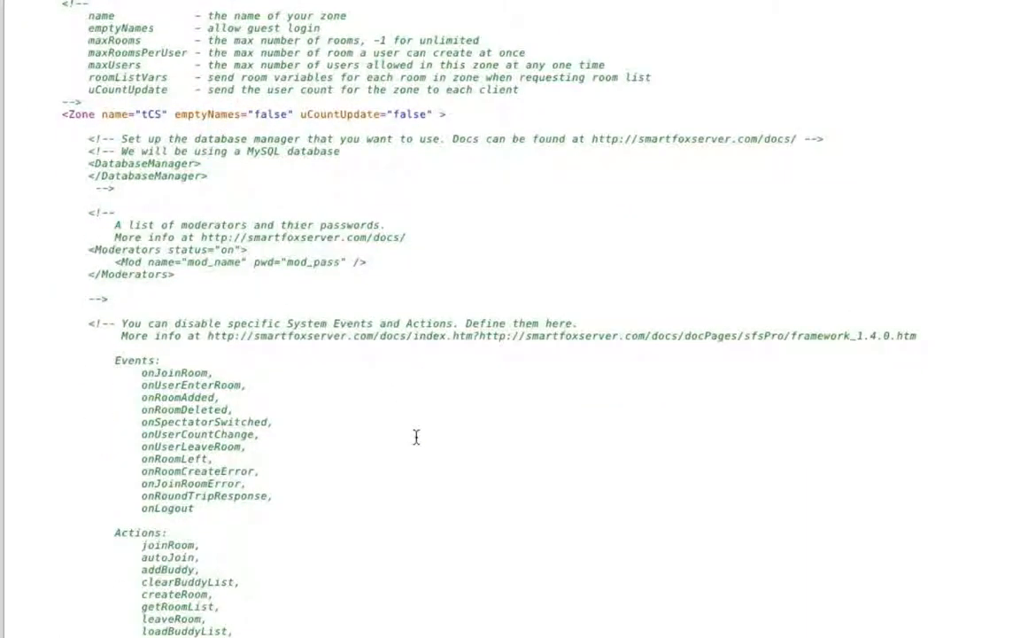
scroll(down, 3)
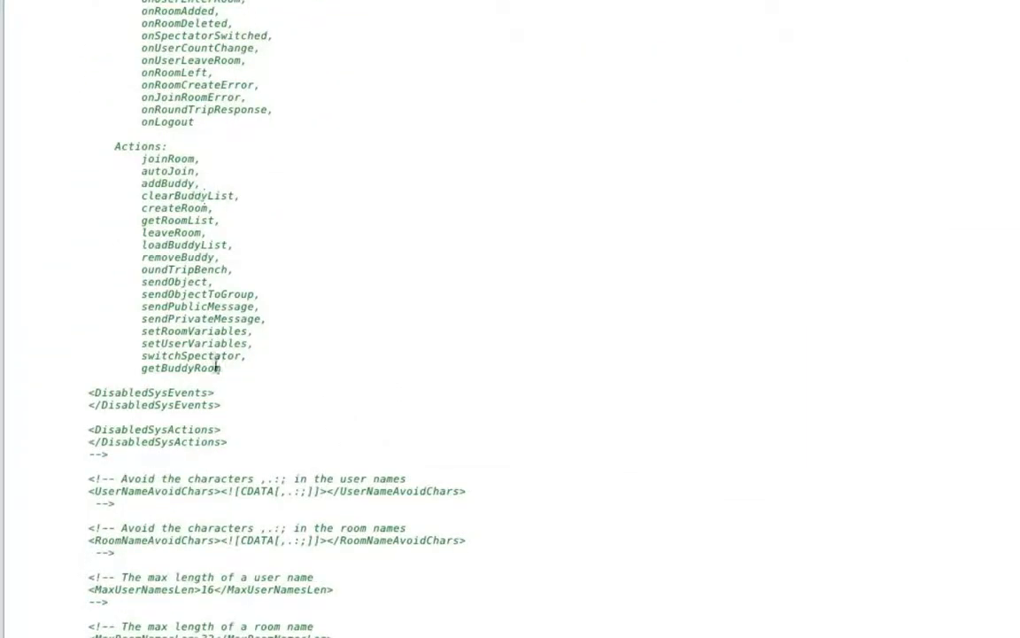
mouse_move(382, 466)
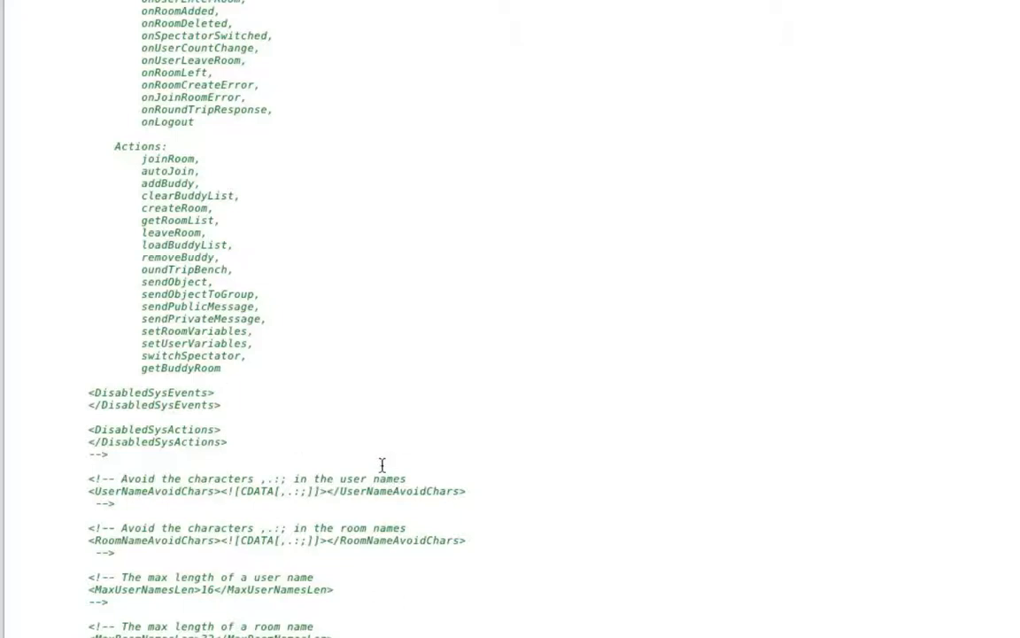
mouse_move(377, 459)
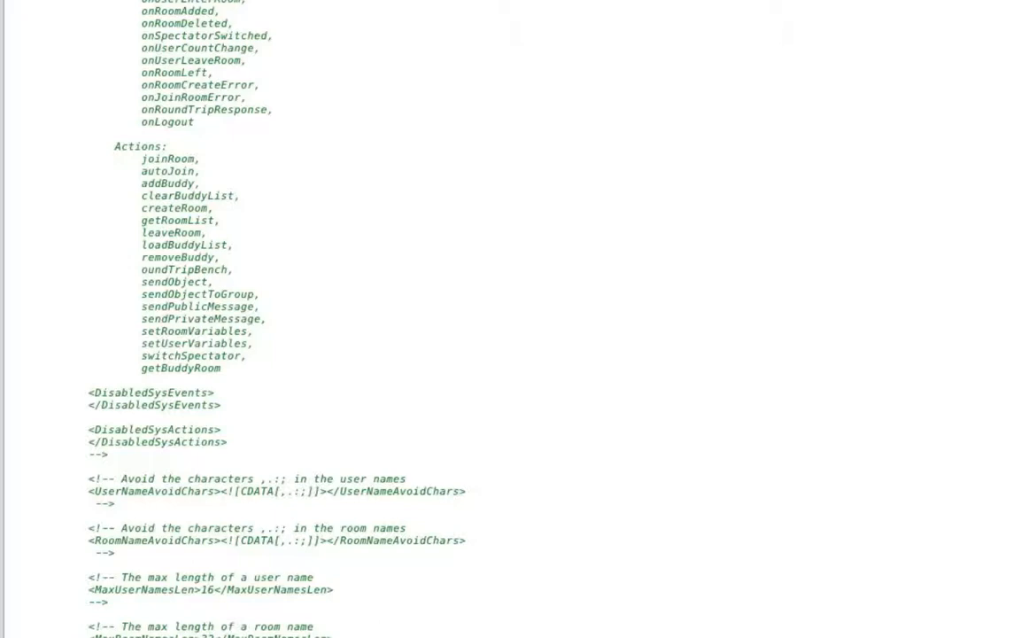
mouse_move(251, 273)
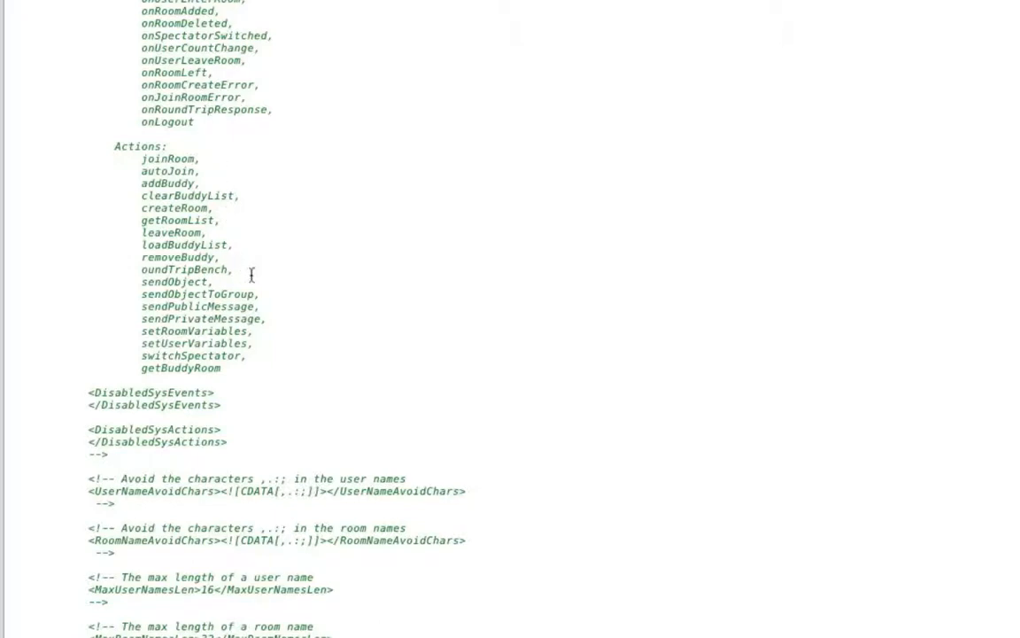
scroll(down, 3)
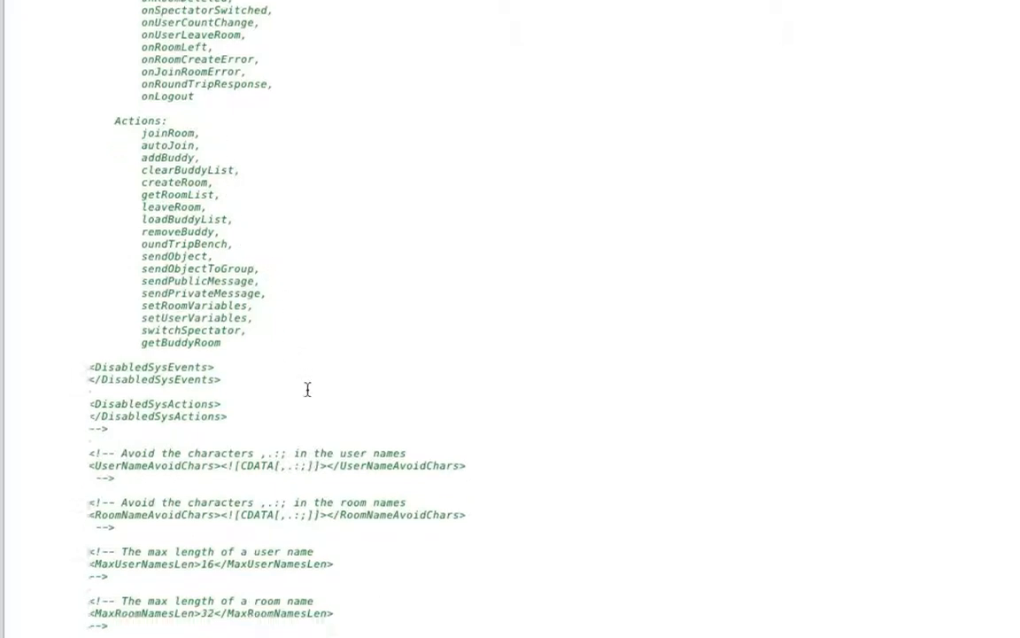
scroll(down, 3)
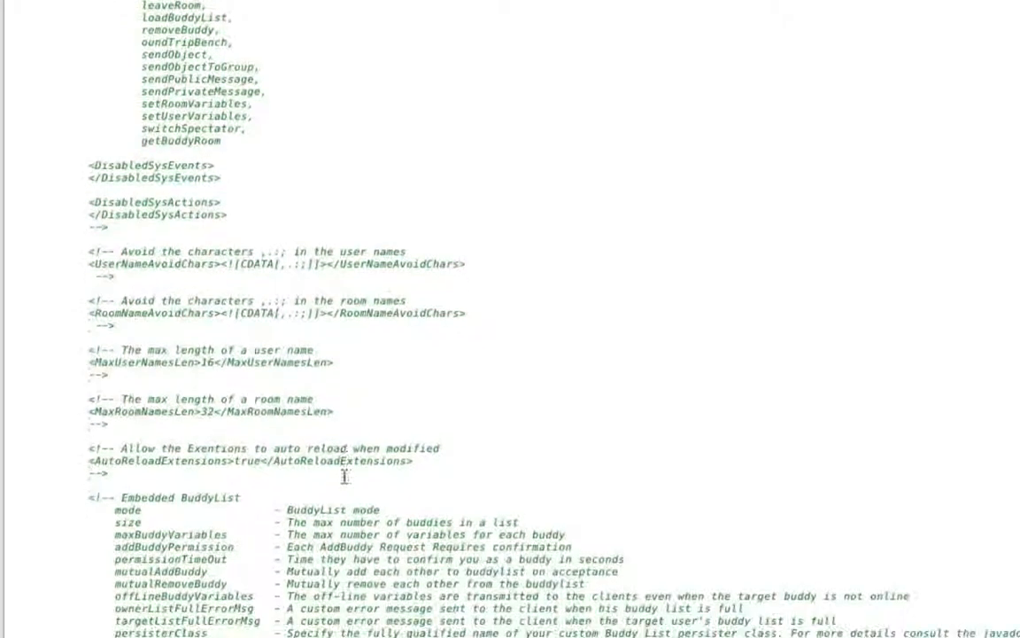
mouse_move(275, 306)
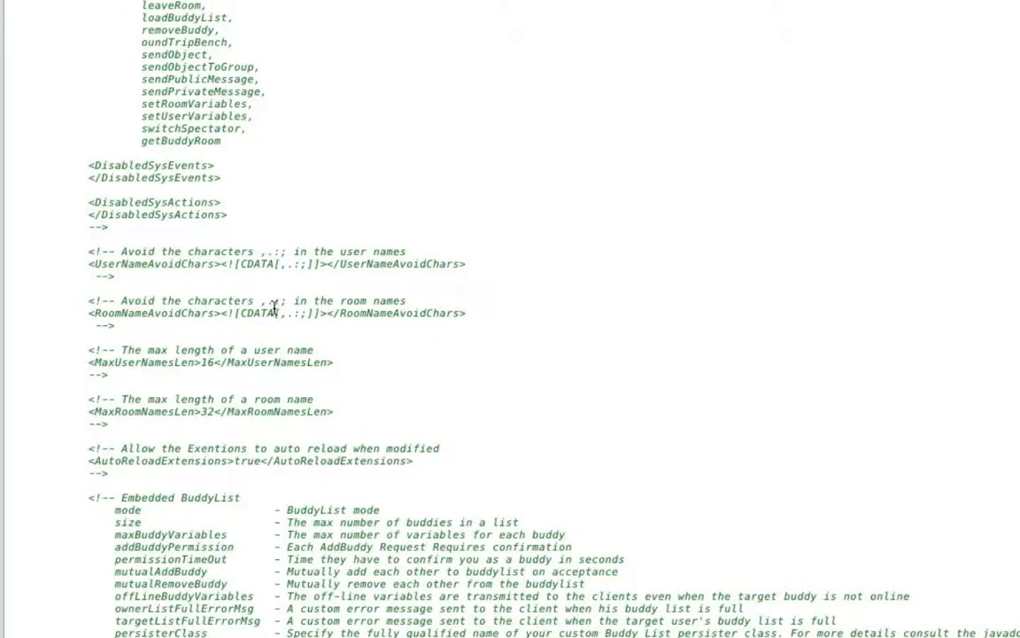
mouse_move(331, 273)
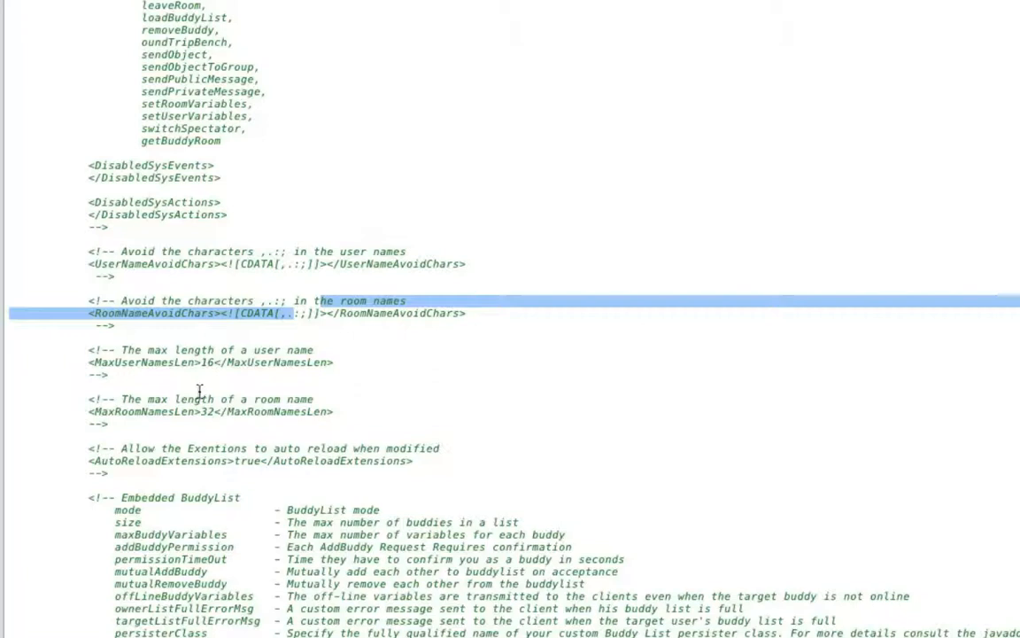
mouse_move(213, 361)
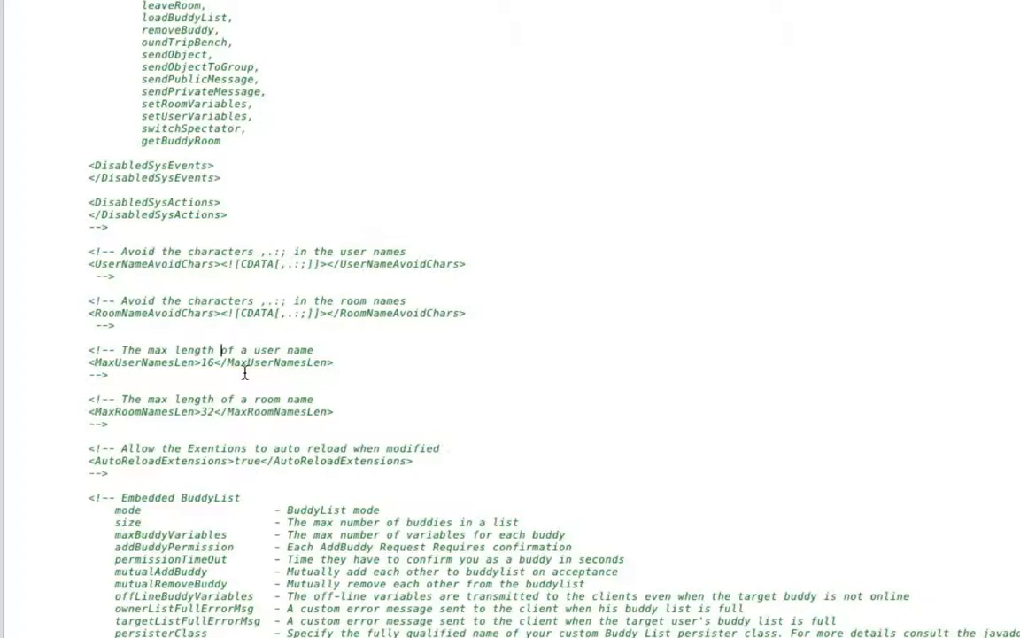
mouse_move(471, 439)
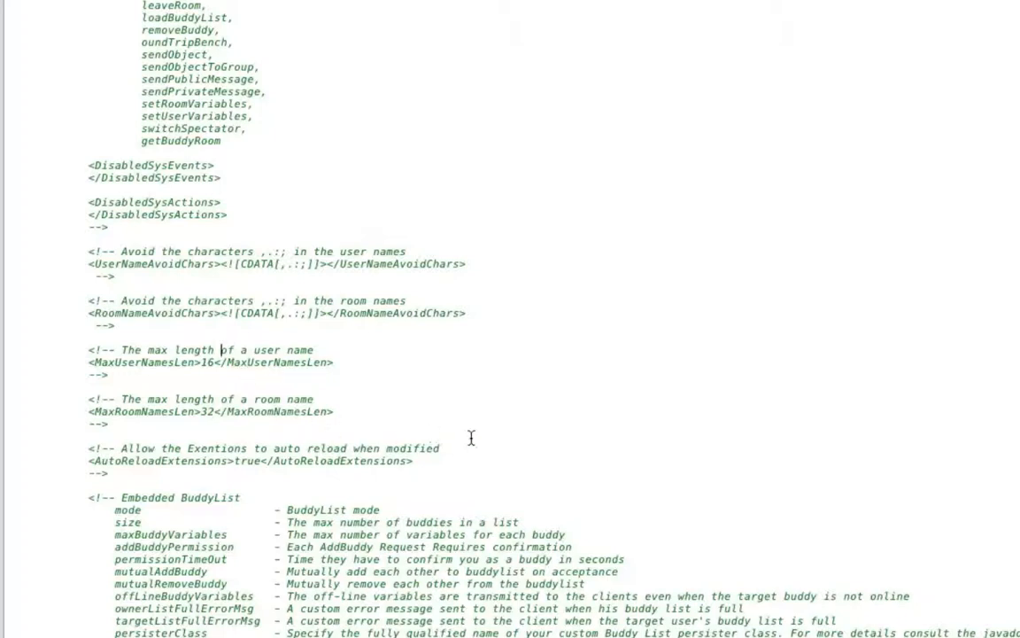
scroll(down, 3)
text(-->)
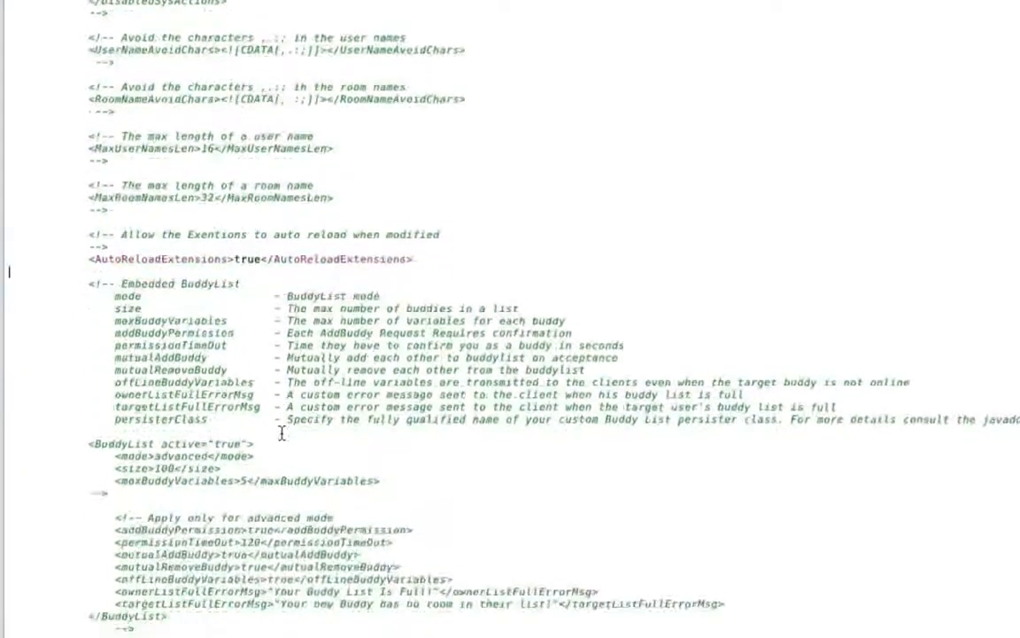
scroll(down, 3)
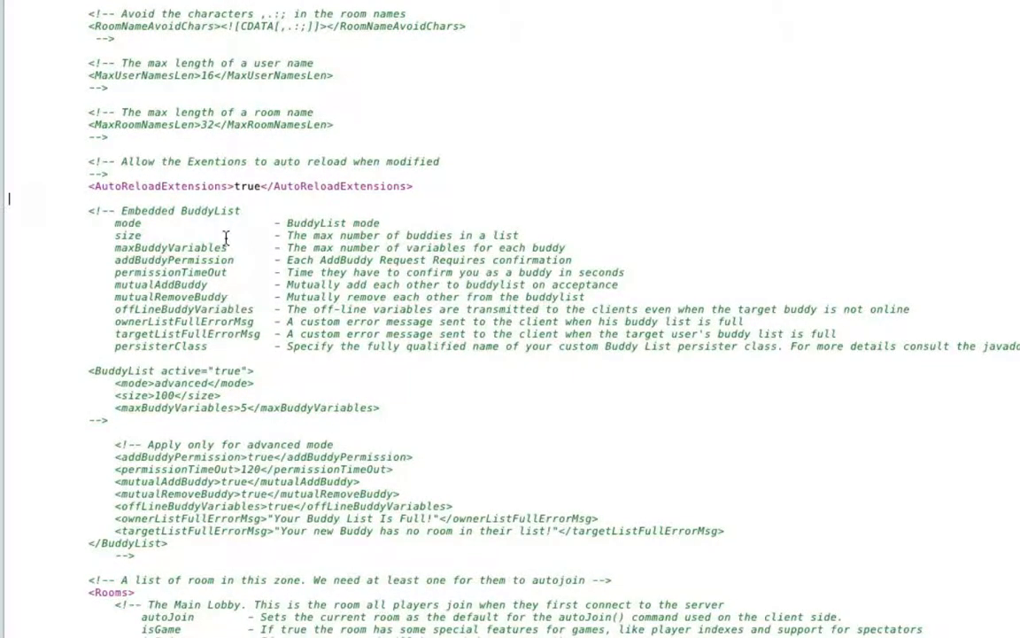
scroll(down, 3)
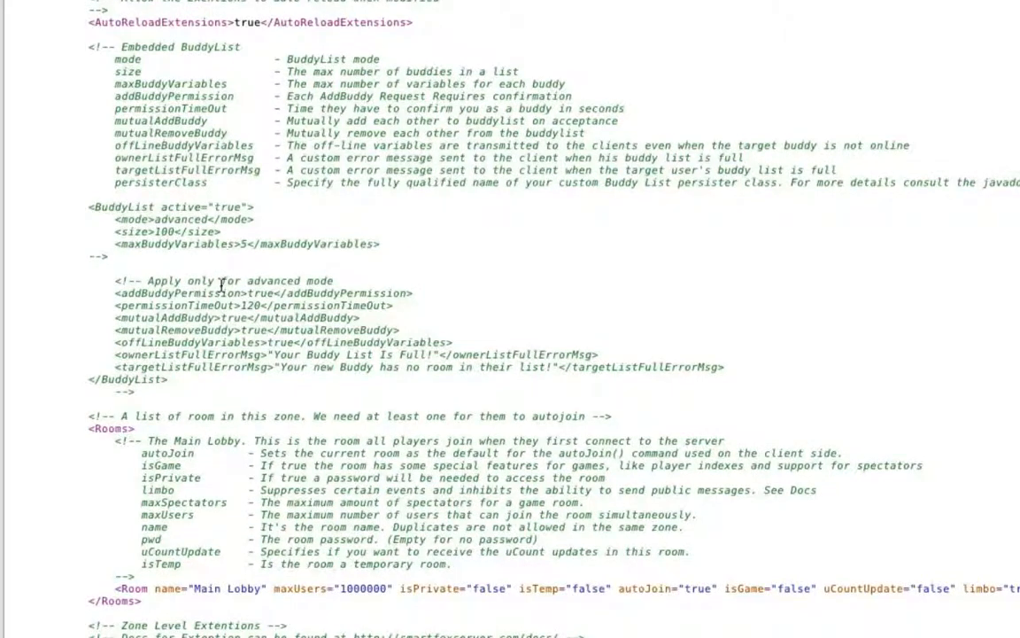
scroll(down, 3)
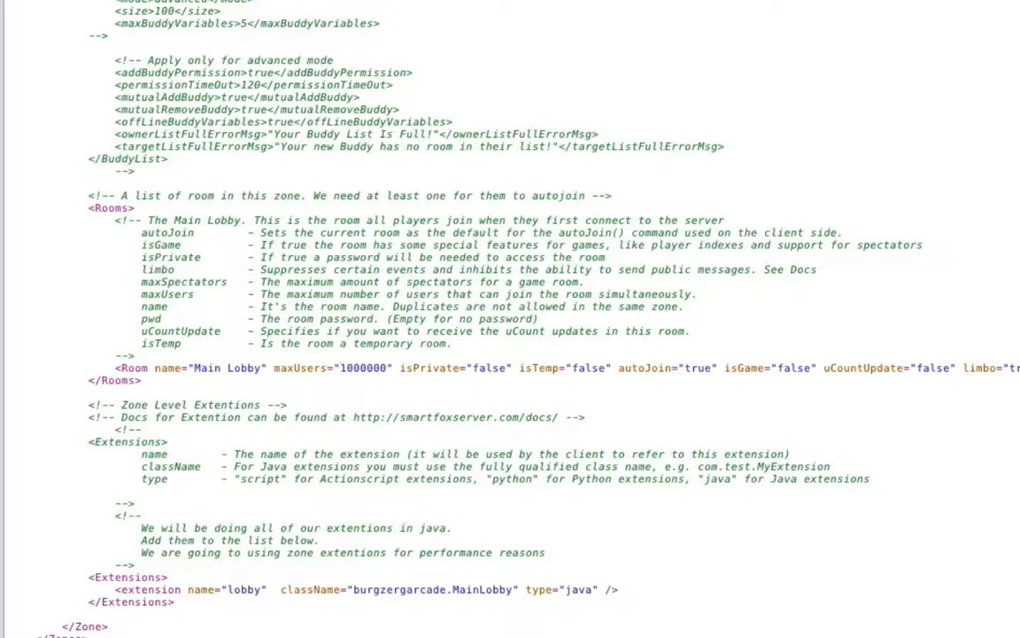
double_click(350, 369)
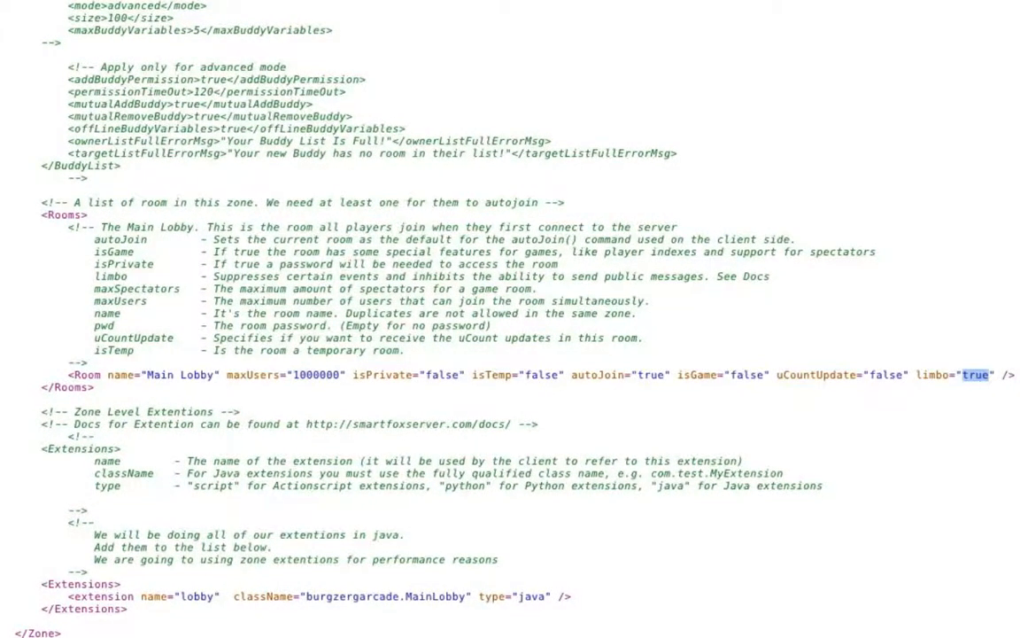
mouse_move(997, 428)
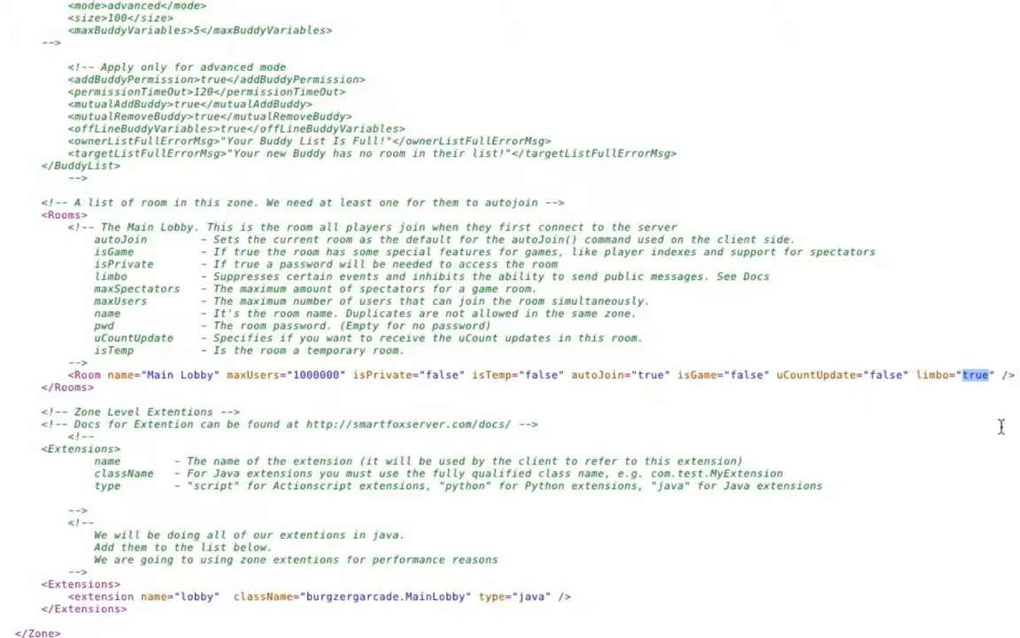
mouse_move(995, 428)
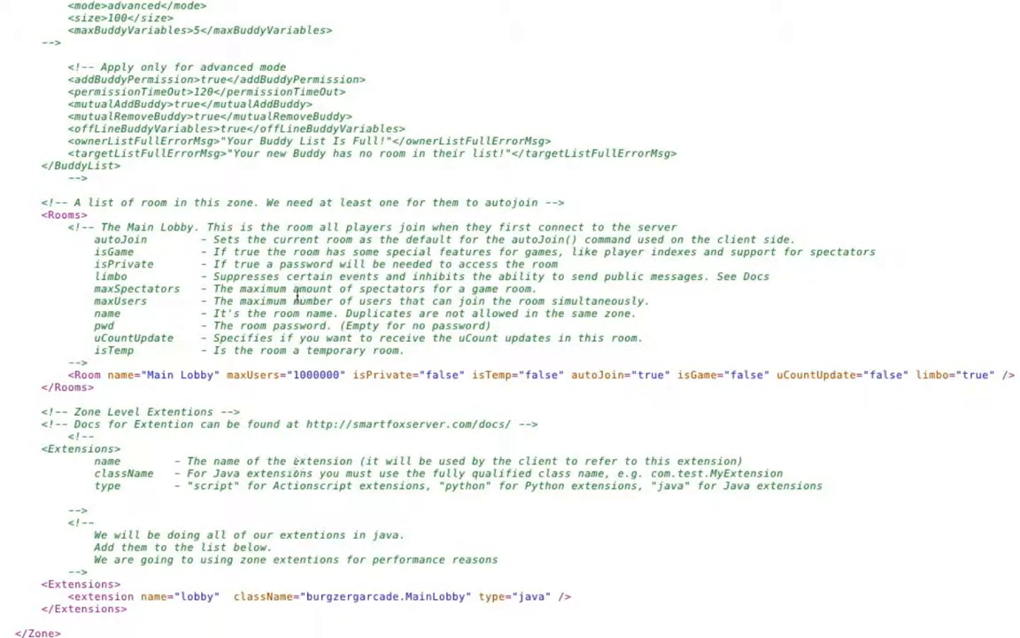
mouse_move(60, 635)
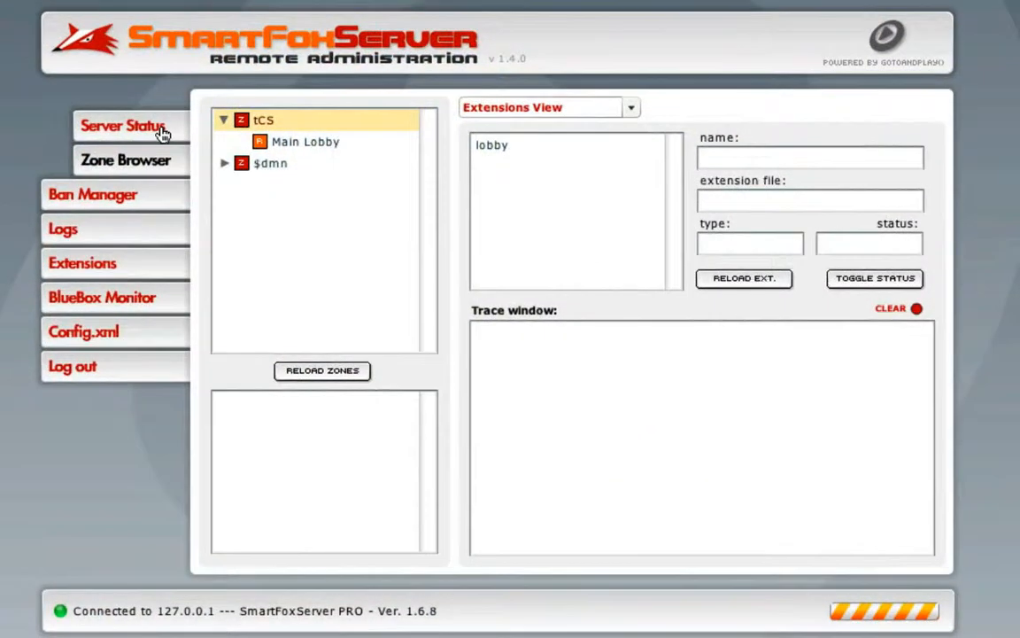
Check server status (14 min uptime, two zones, one user), then expand and select tCS.
click(123, 125)
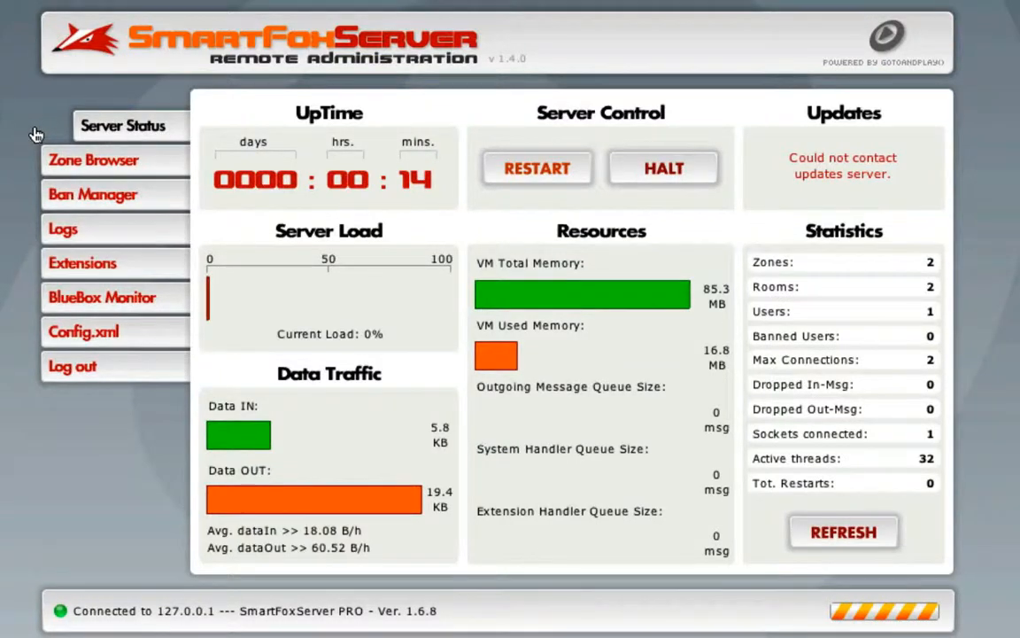
mouse_move(41, 147)
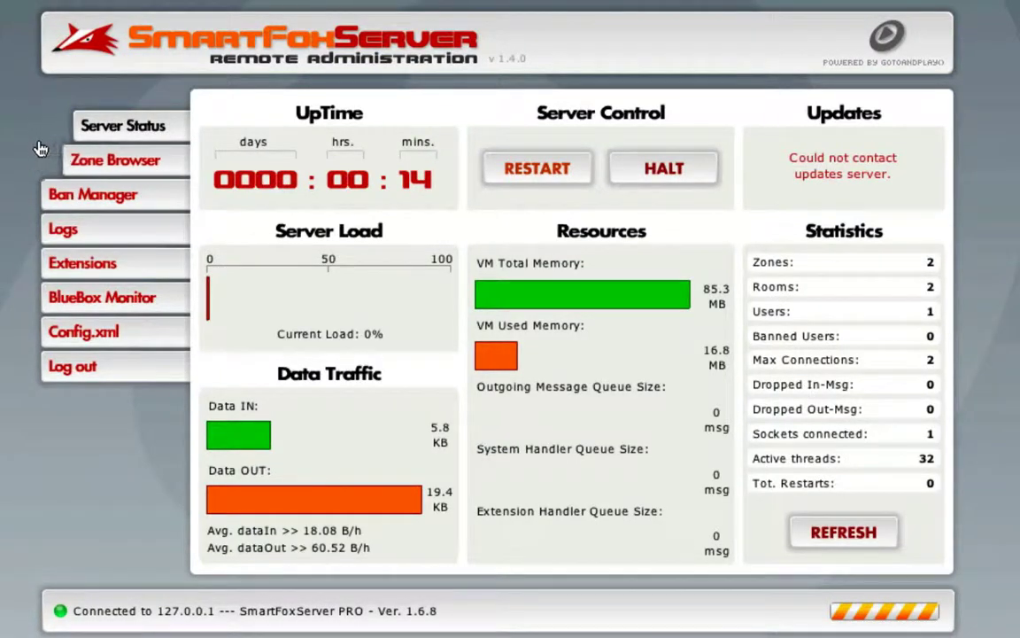
click(115, 160)
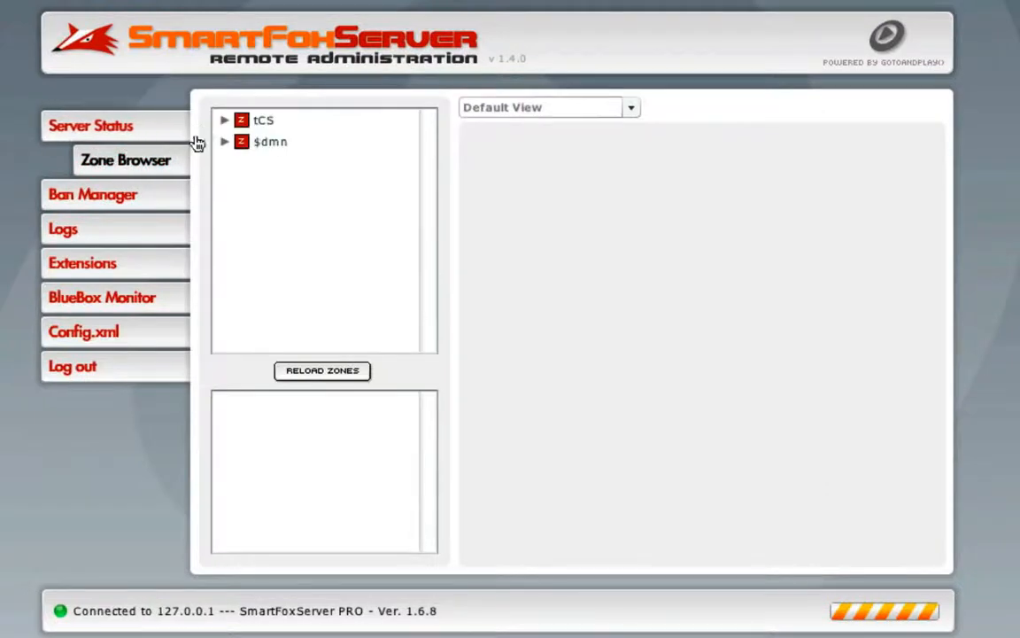
click(227, 119)
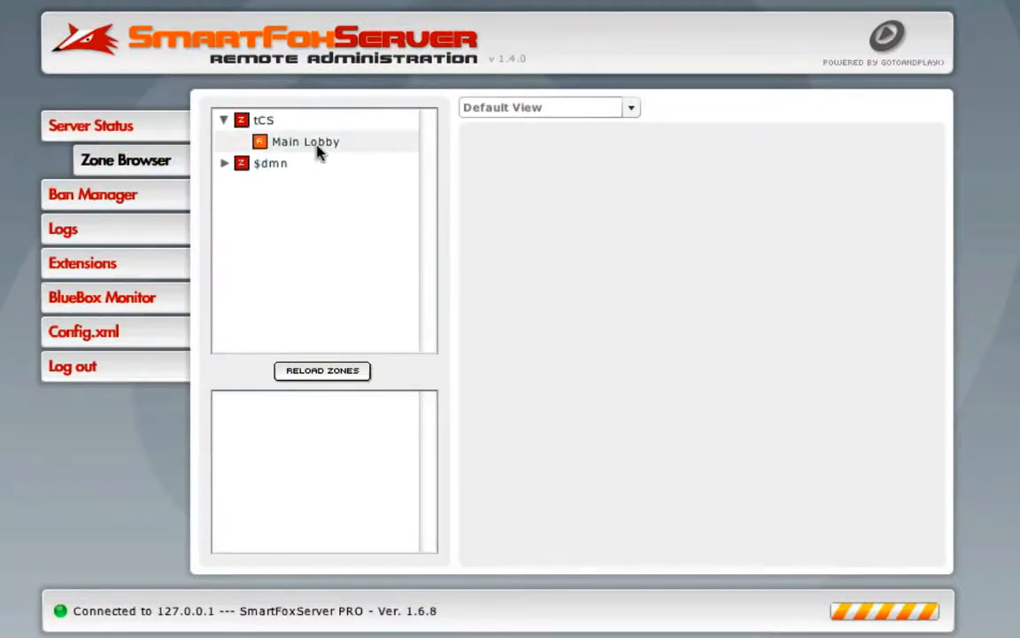
click(264, 120)
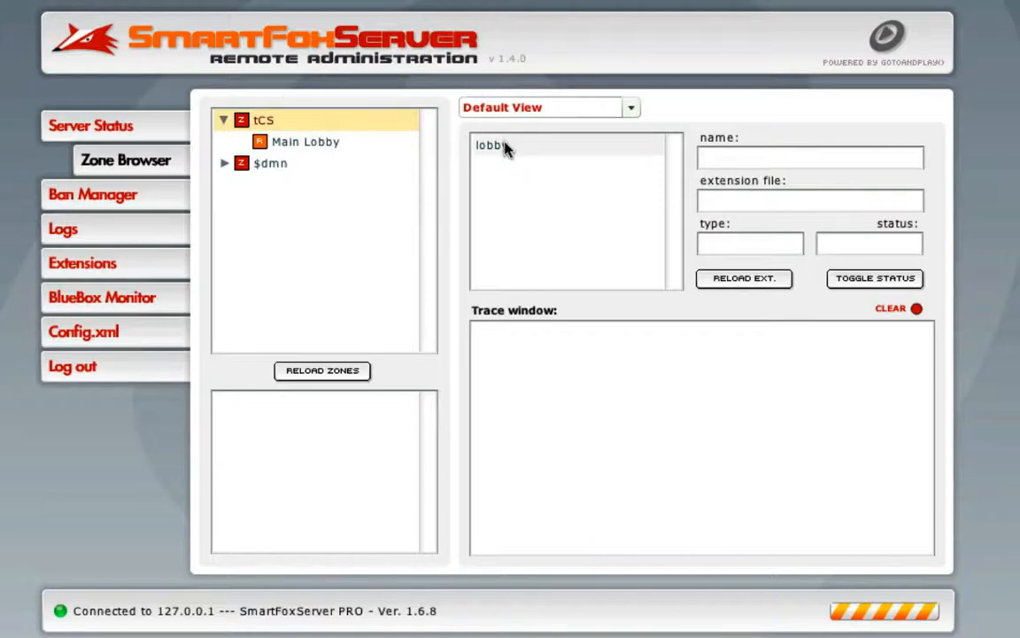
Verify tCS is active with one room and lobby is an active Java extension.
click(491, 145)
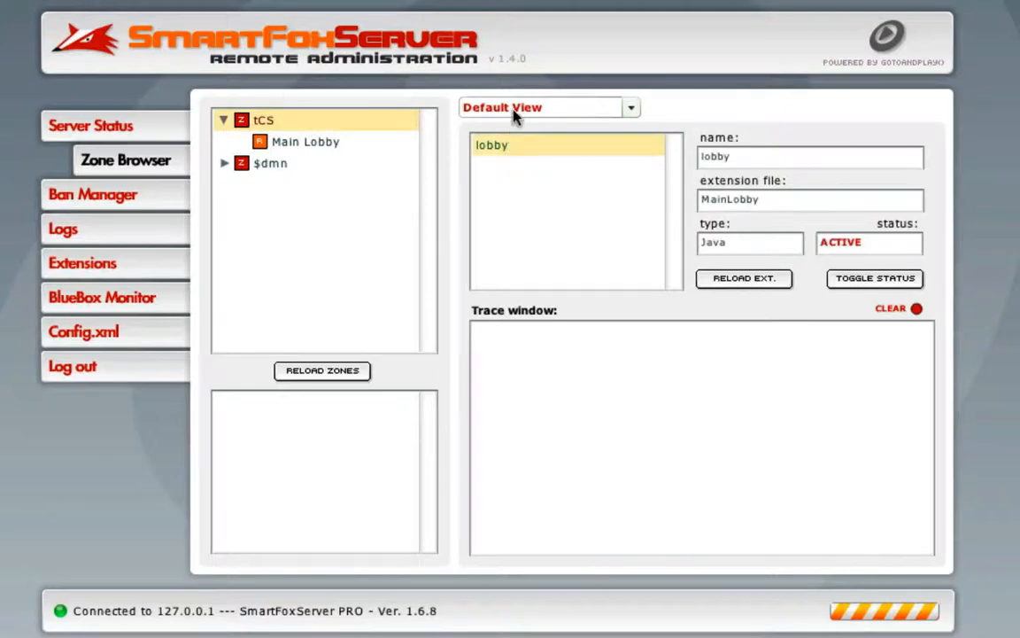
click(265, 119)
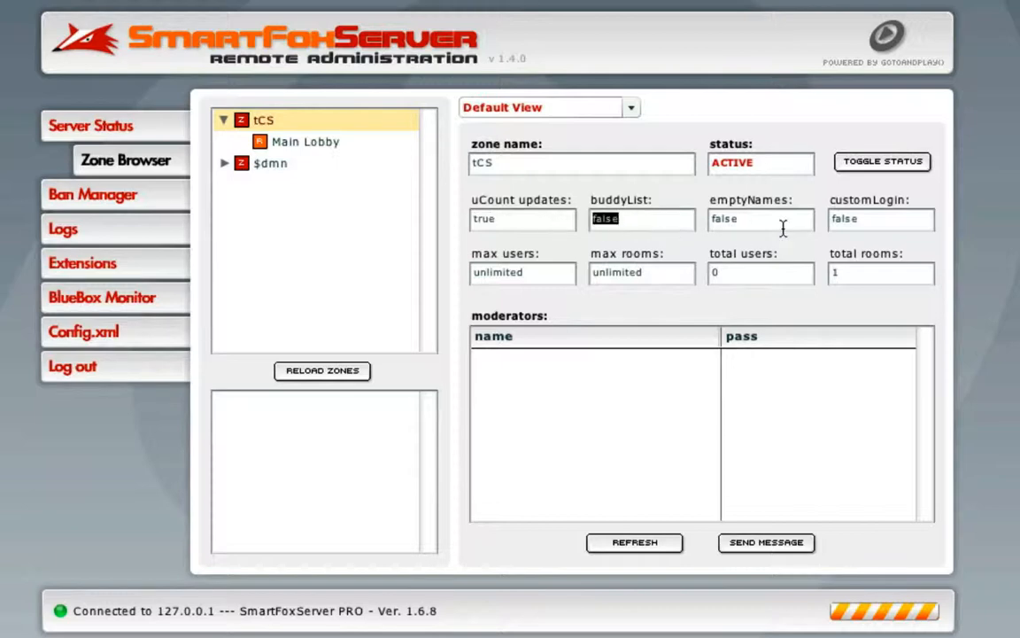
mouse_move(353, 165)
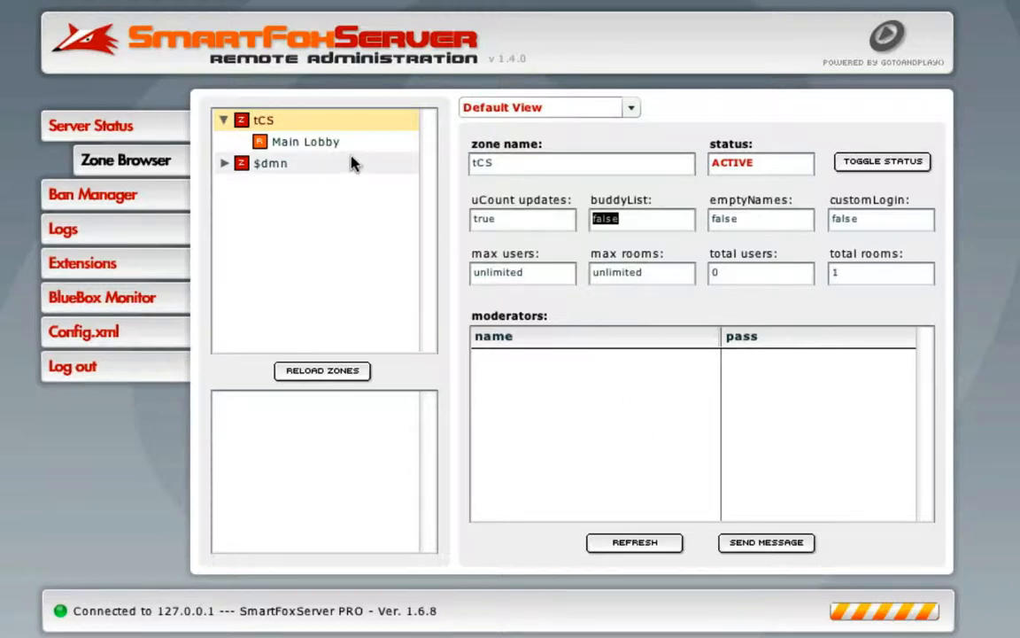
click(515, 145)
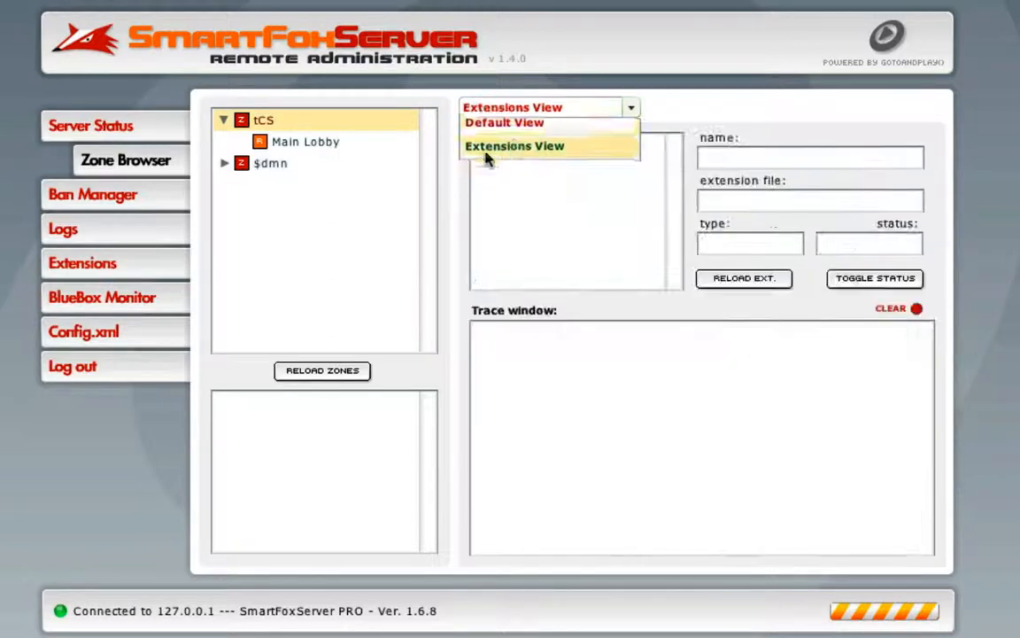
click(515, 145)
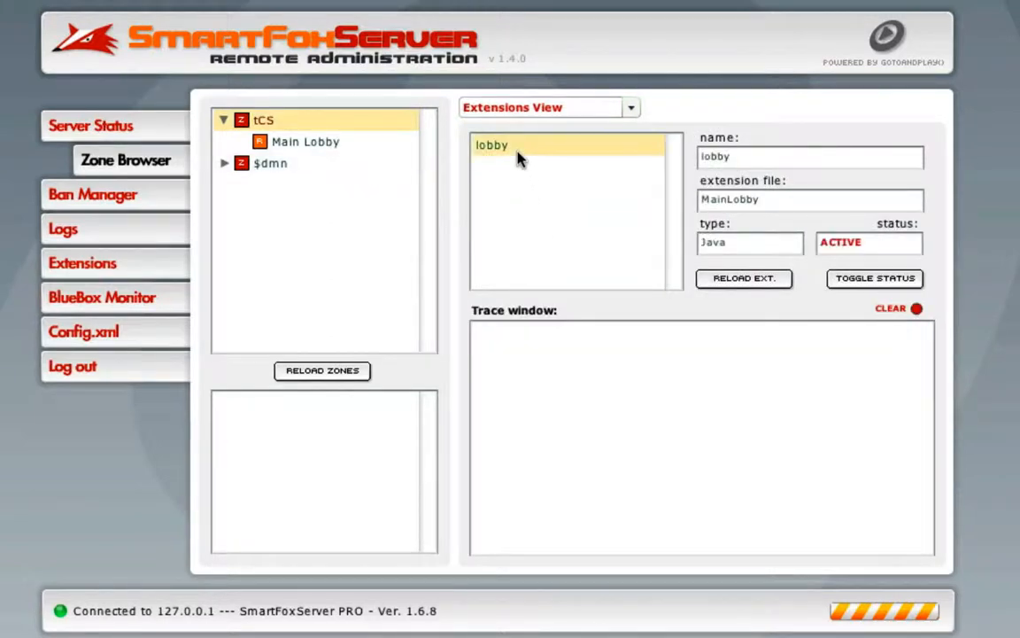
mouse_move(744, 279)
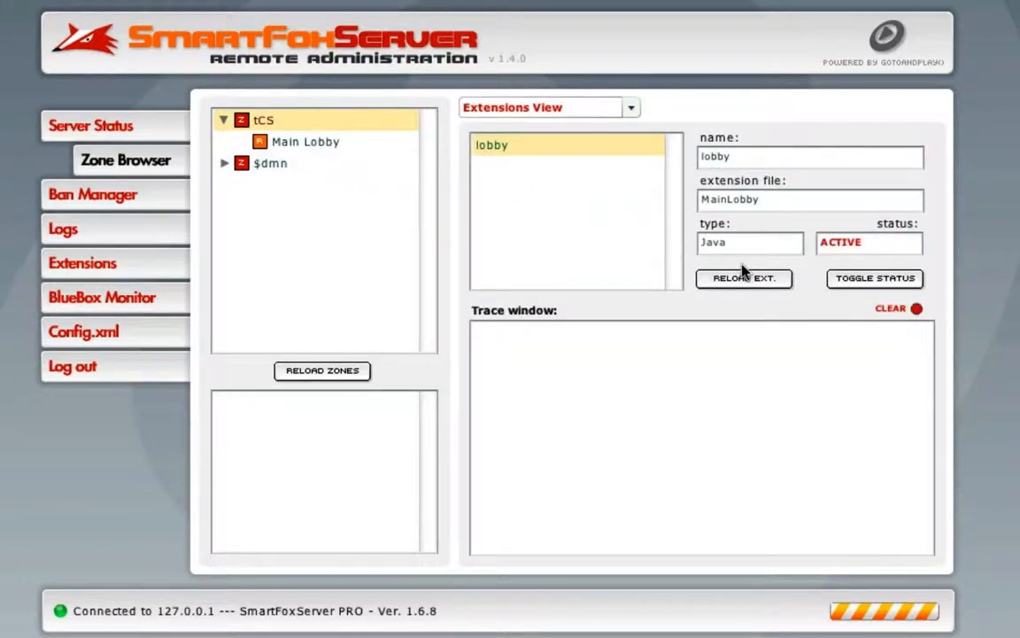
mouse_move(385, 419)
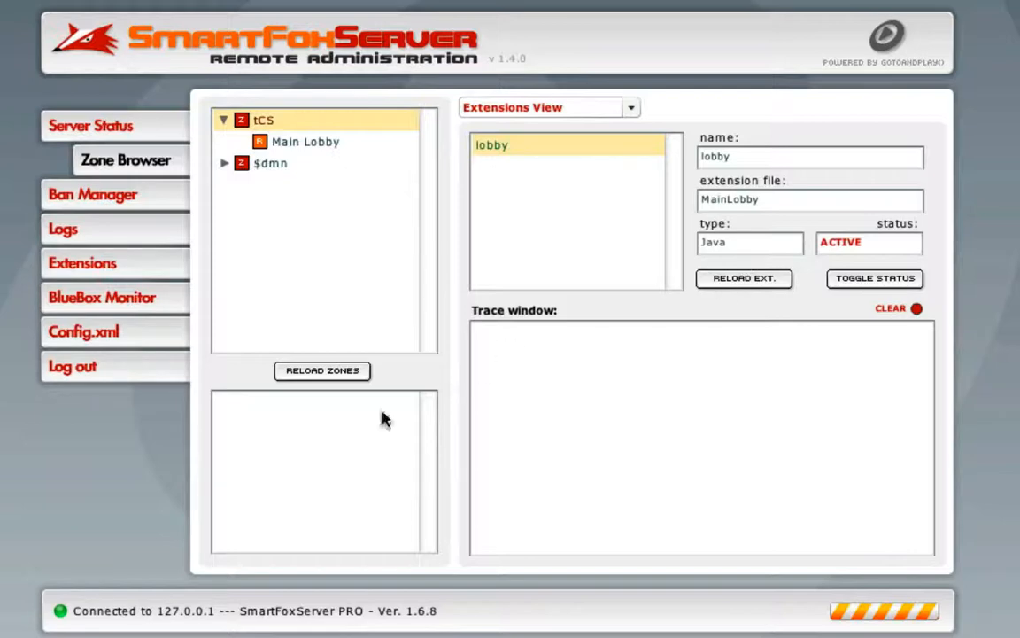